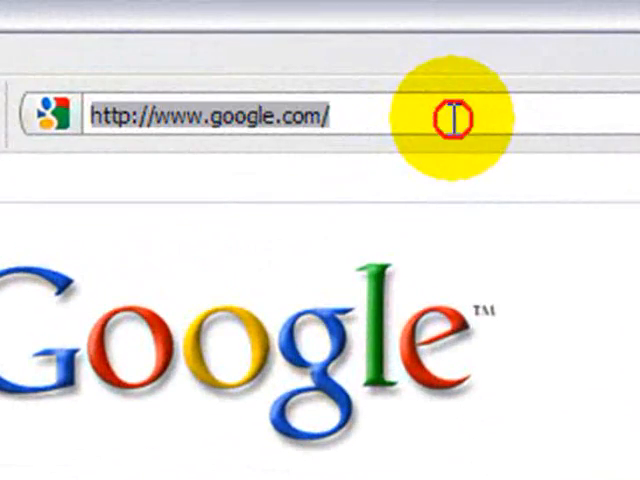
type("www.")
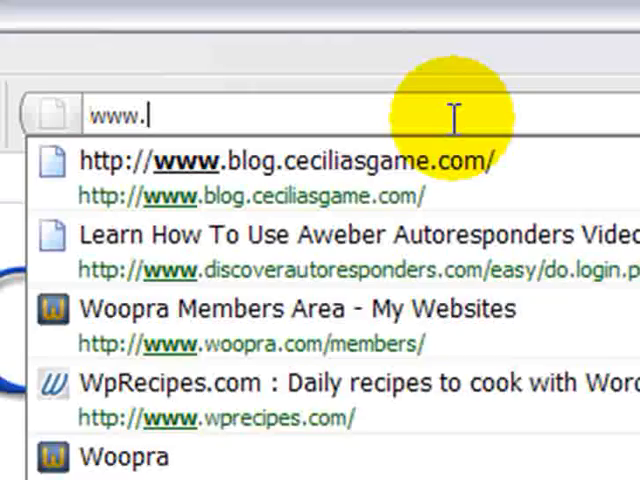
type("teamviewe")
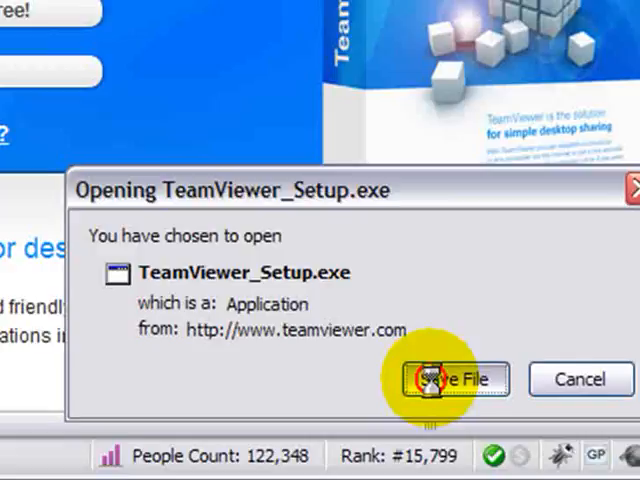
Step: Save TeamViewer_Setup.exe to the Download folder and run it past the warning
left_click(459, 379)
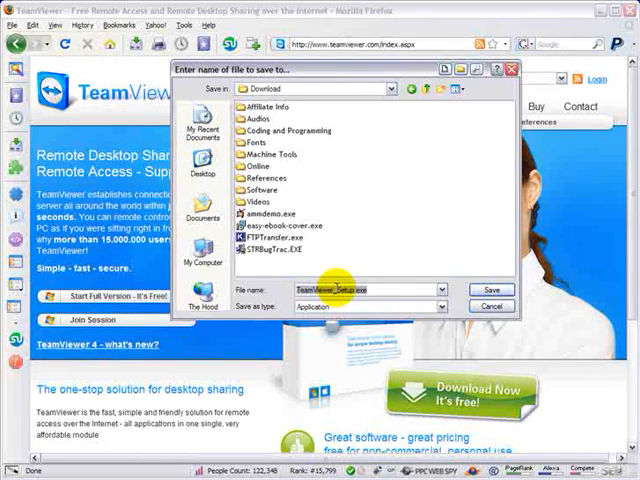
left_click(481, 291)
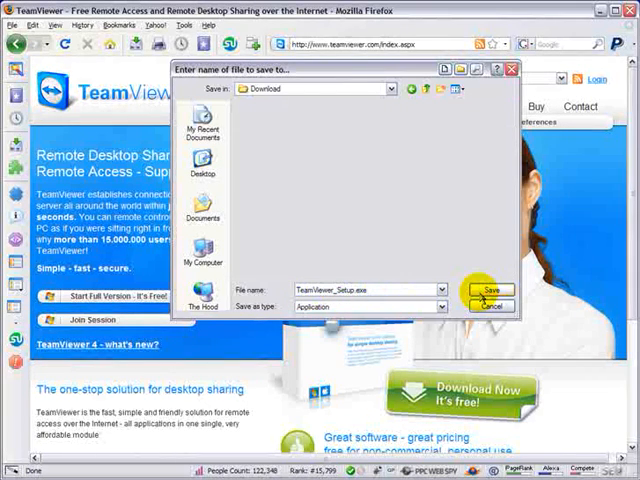
left_click(485, 290)
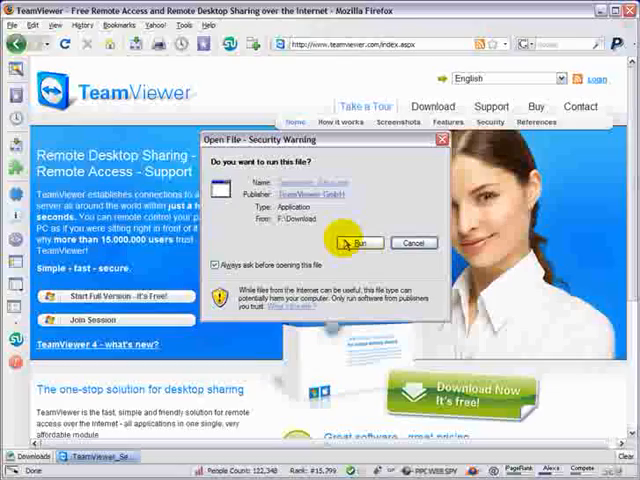
left_click(362, 243)
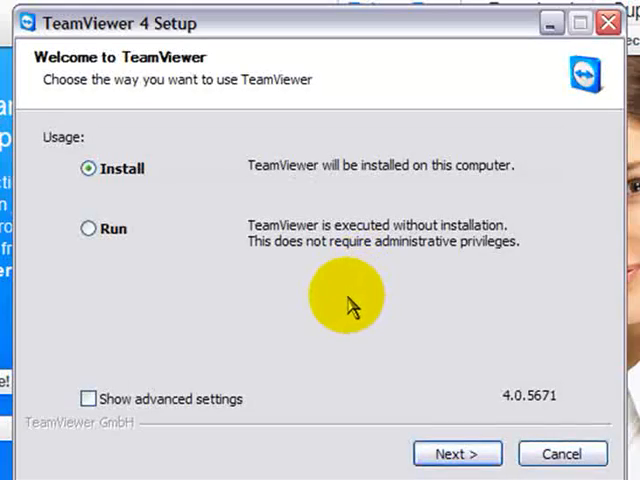
mouse_move(190, 255)
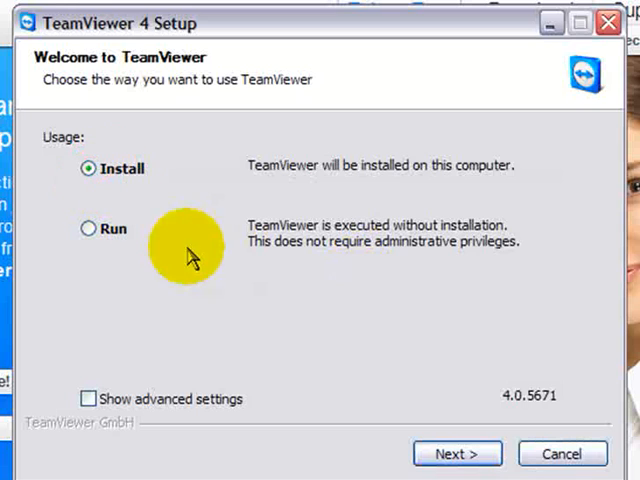
Step: Keep Install and choose personal / non-commercial use, reaching the license agreement
left_click(457, 453)
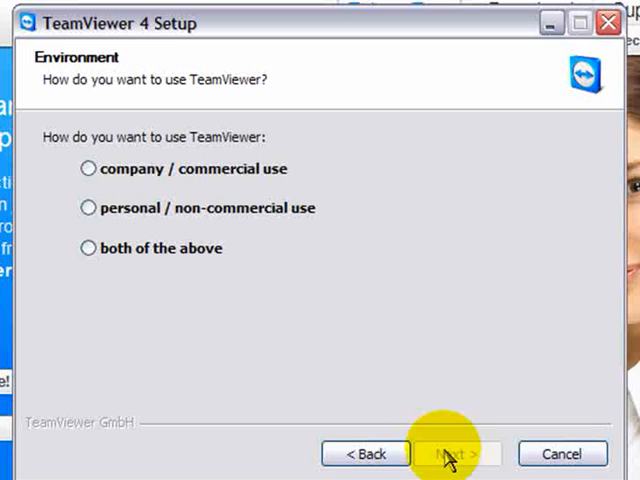
left_click(89, 207)
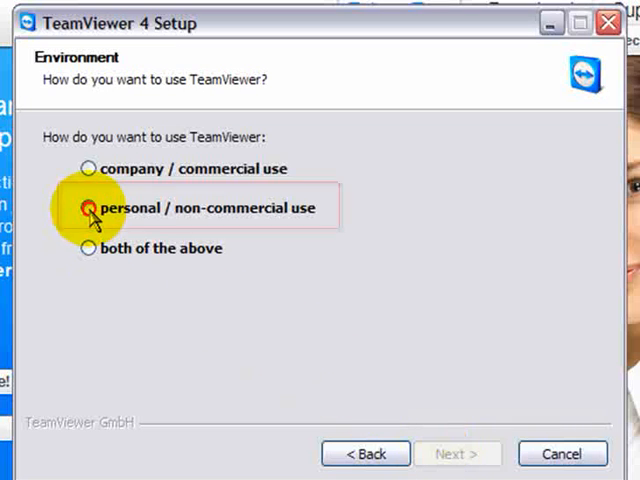
left_click(89, 208)
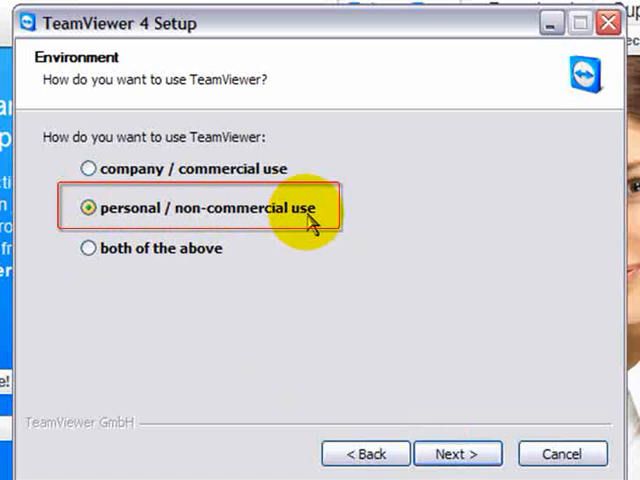
left_click(457, 453)
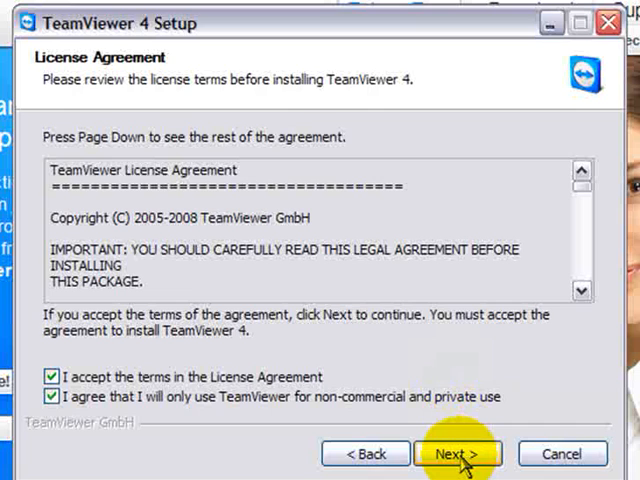
Step: Accept the license and install with Normal installation (default)
left_click(458, 453)
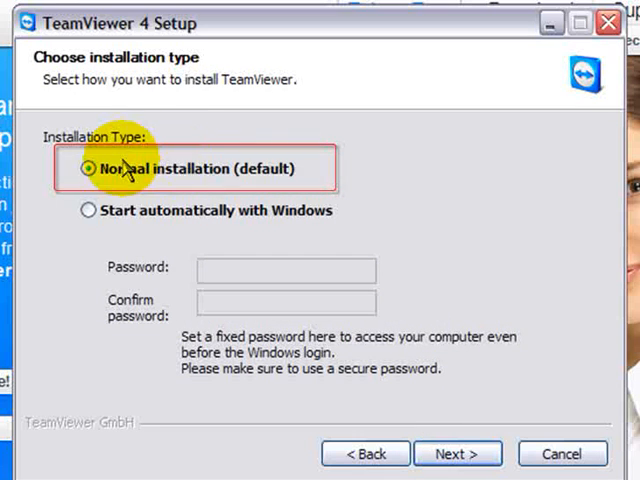
mouse_move(237, 179)
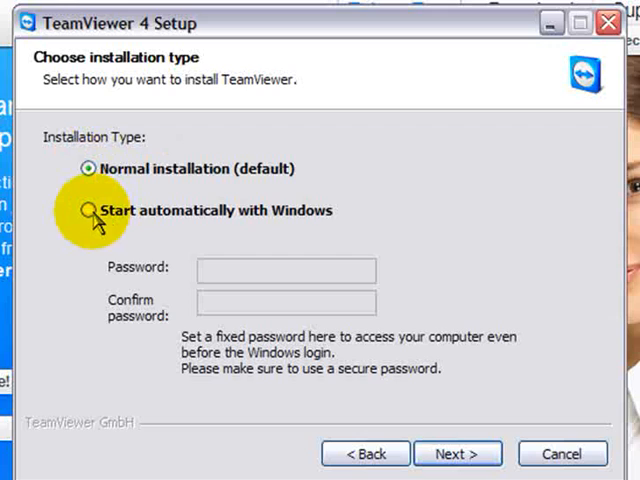
mouse_move(235, 307)
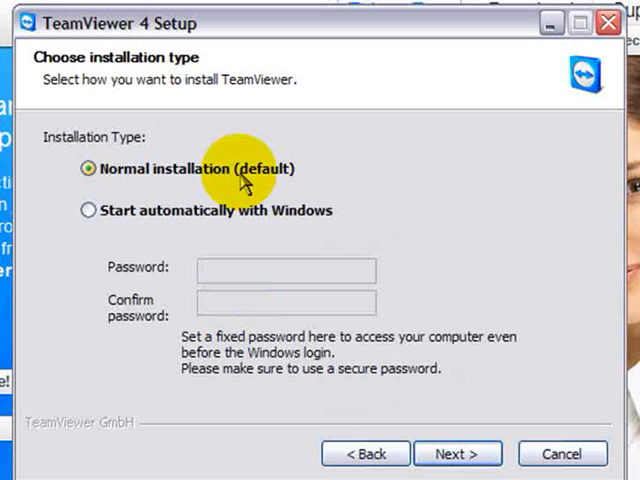
mouse_move(457, 453)
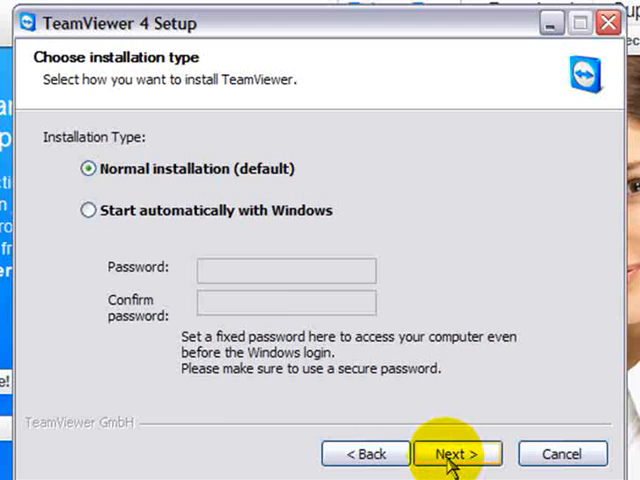
left_click(457, 453)
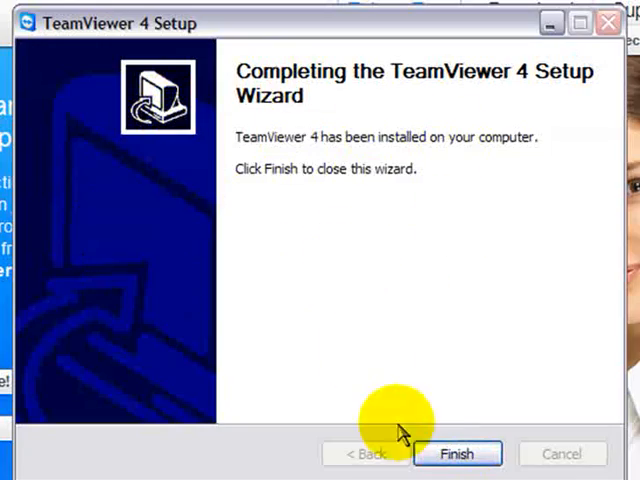
Step: Finish the TeamViewer 4 Setup Wizard to open the connection window
left_click(457, 453)
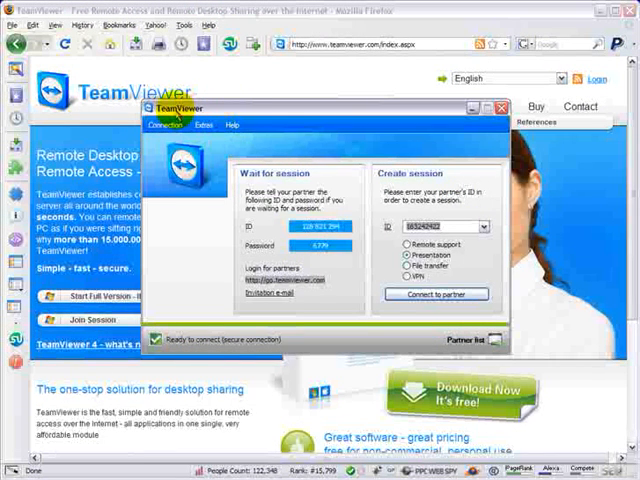
mouse_move(270, 160)
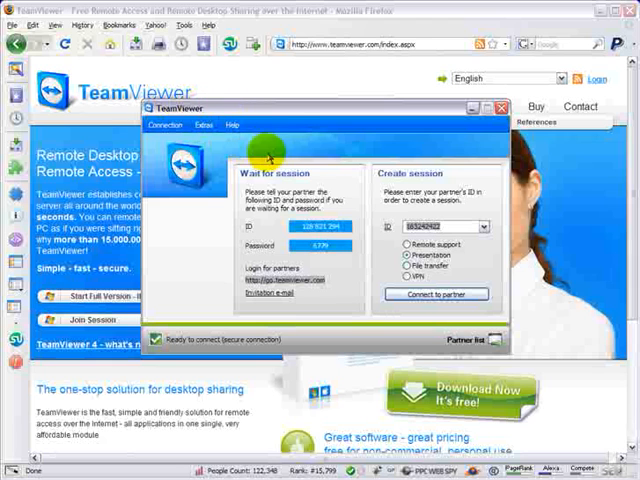